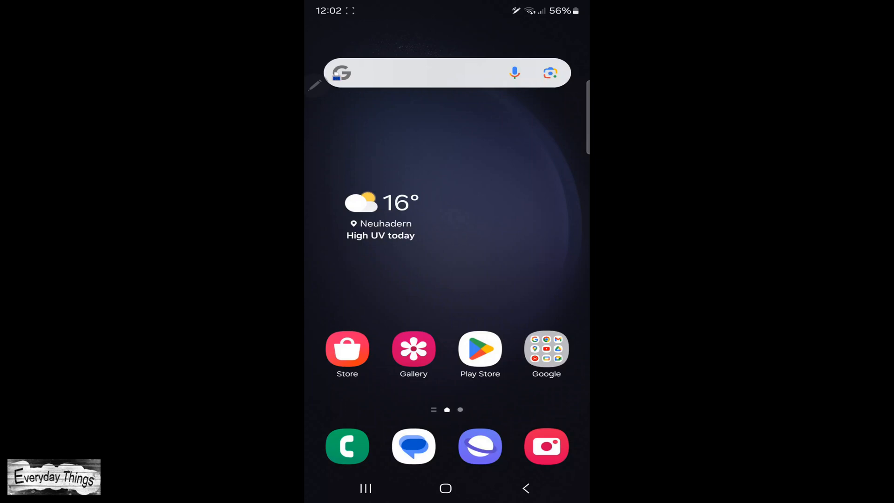
- Launch the Google app from the home screen's Google folder
{"action": "left_click", "coordinate": [546, 348]}
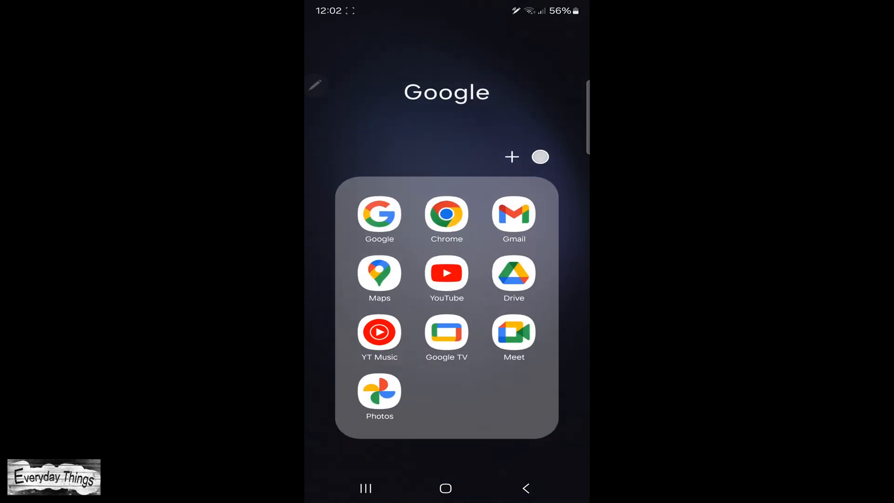
{"action": "left_click", "coordinate": [379, 216]}
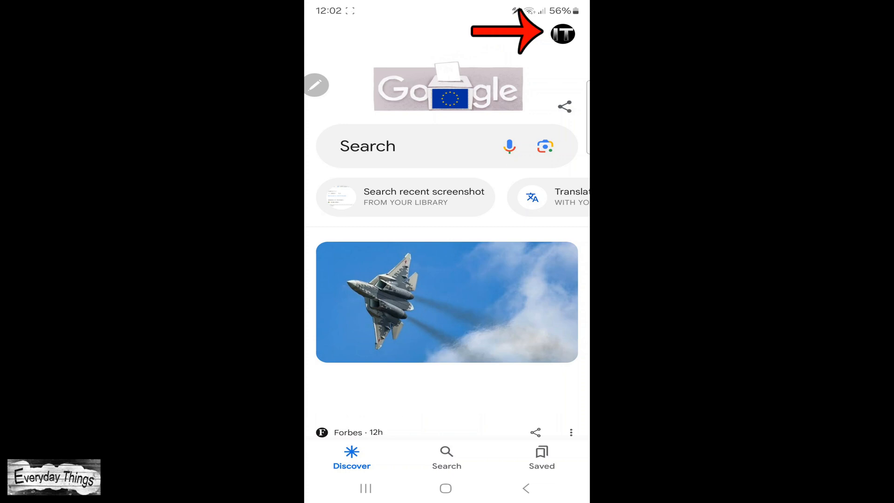
- Open 'Manage your Google Account' from the profile picture menu
{"action": "left_click", "coordinate": [562, 34]}
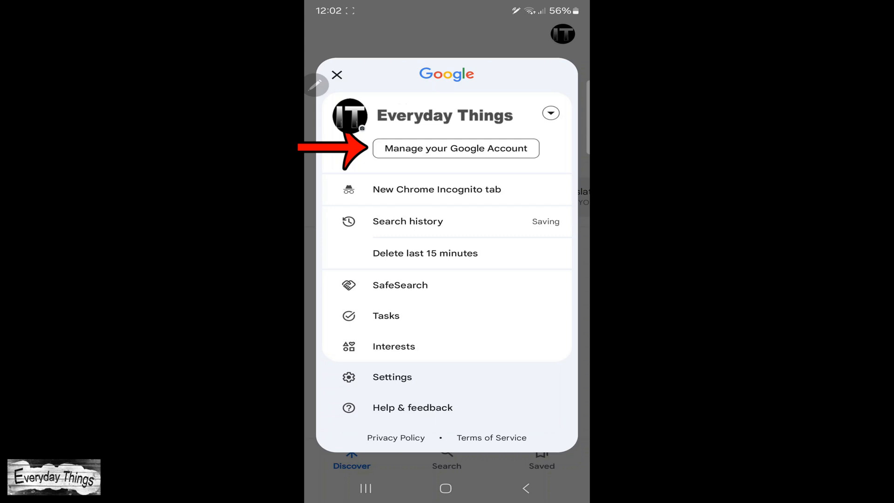
{"action": "left_click", "coordinate": [455, 148]}
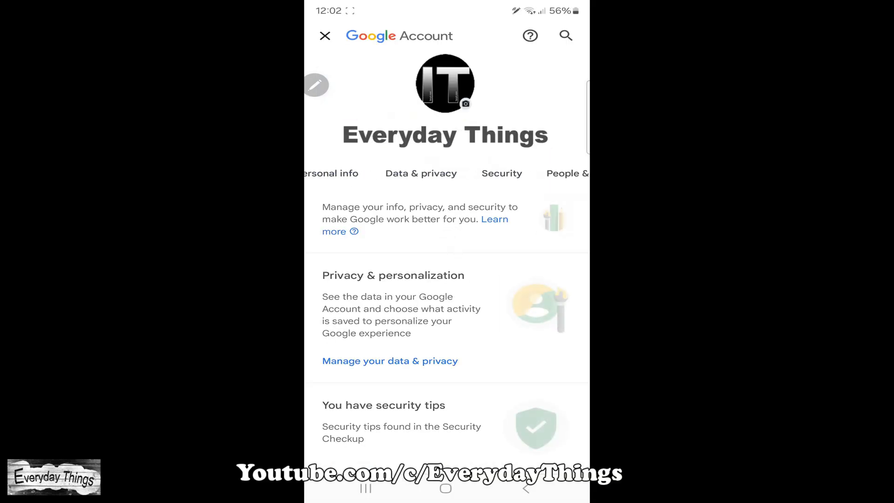
{"action": "scroll", "scroll_direction": "left", "scroll_amount": 3}
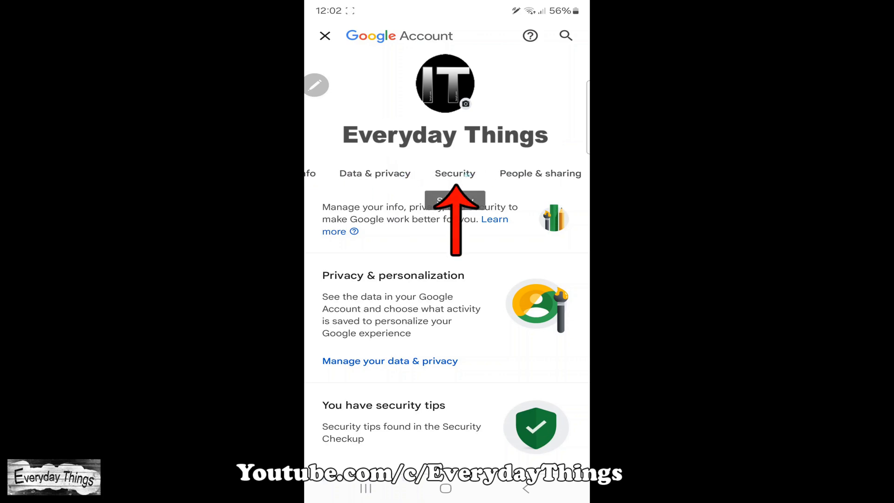
- Open 'Manage all devices' under Your devices in the Security tab
{"action": "left_click", "coordinate": [455, 173]}
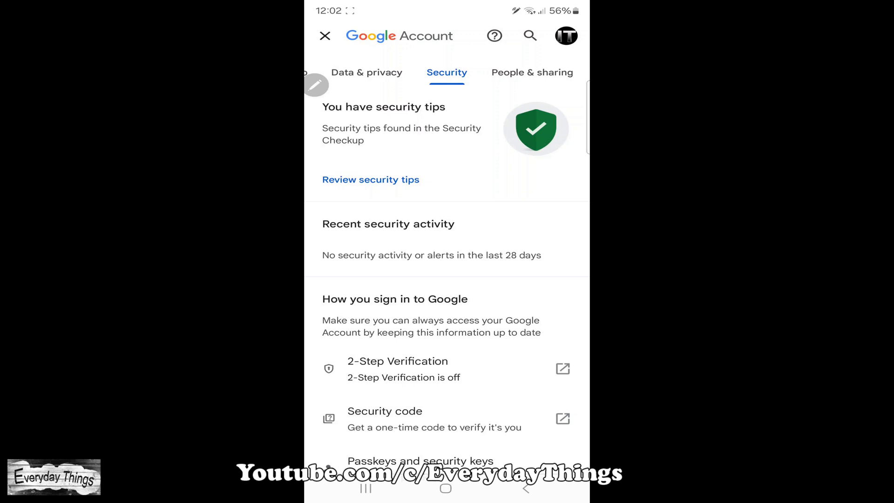
{"action": "scroll", "scroll_direction": "down", "scroll_amount": 3}
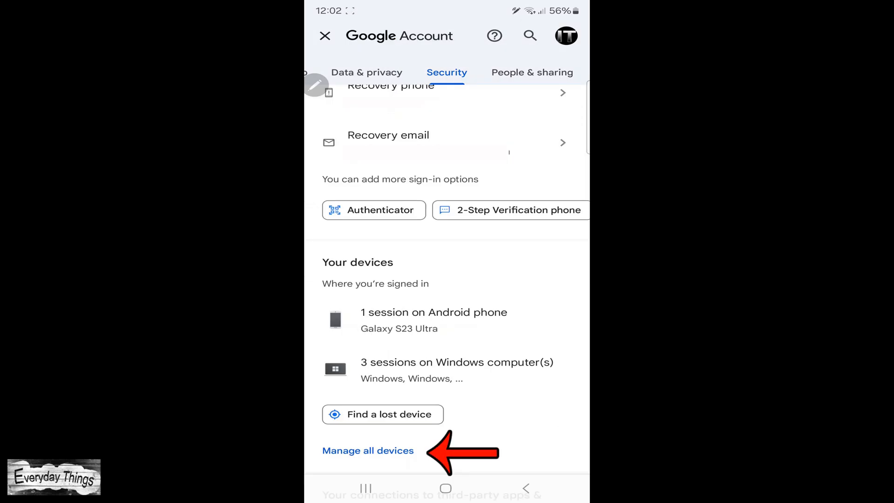
{"action": "left_click", "coordinate": [367, 450]}
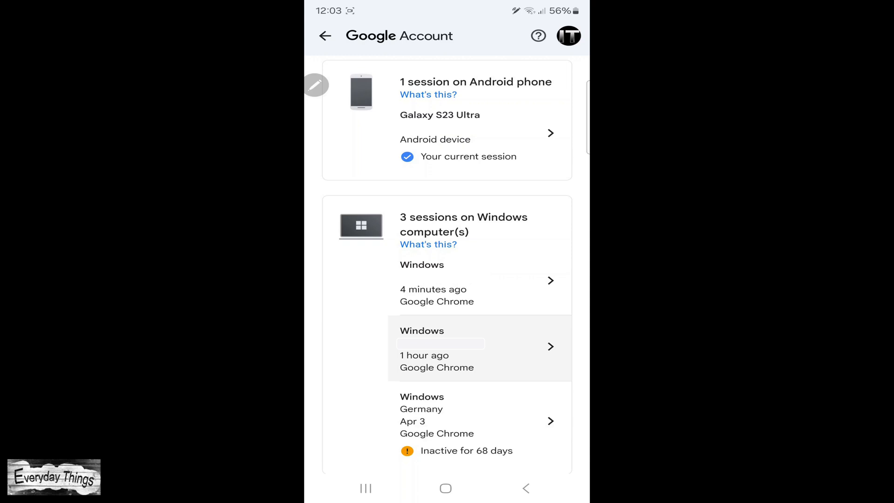
- Sign out the Germany Windows session last active Apr 3, confirming the dialog
{"action": "left_click", "coordinate": [479, 421]}
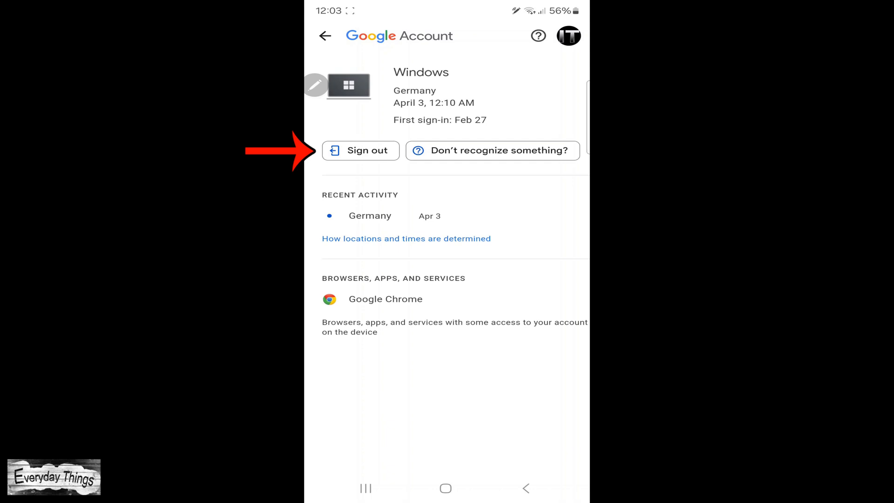
{"action": "left_click", "coordinate": [360, 150]}
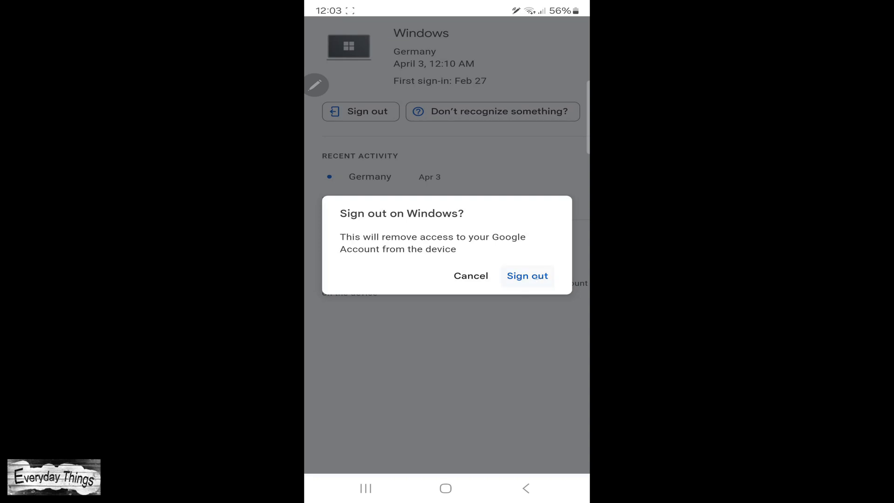
{"action": "left_click", "coordinate": [527, 276]}
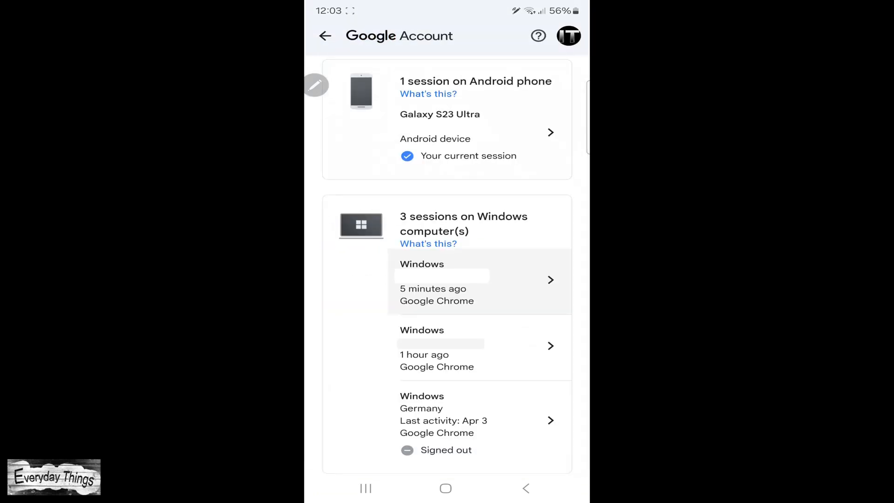